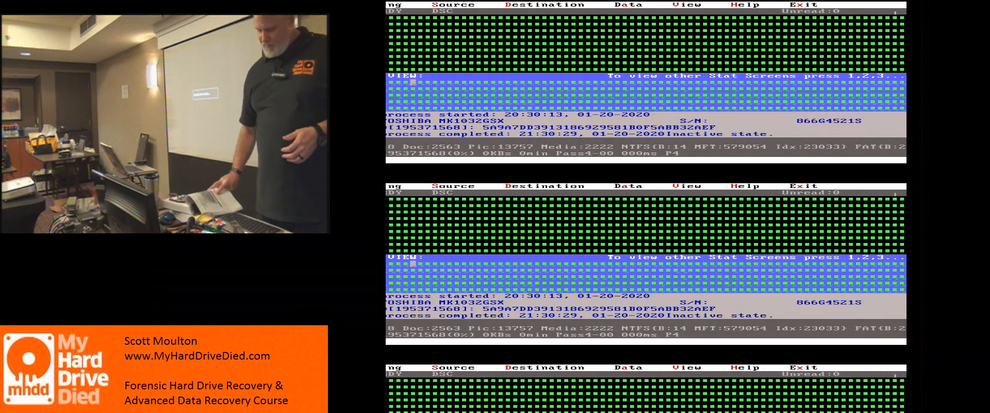
Step: Image the Toshiba MK1032GSX's opening sectors, stopping the run at LBA 56576
click(454, 4)
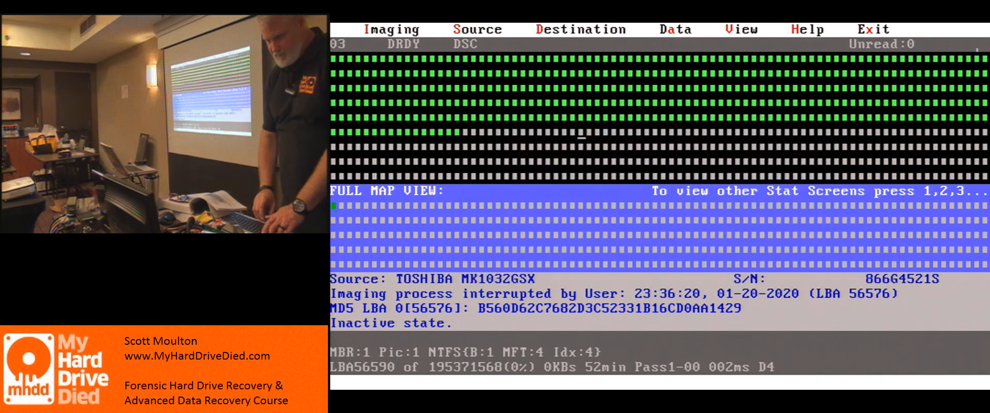
Step: Restart imaging using 'Execute from LBA' set to 56590
click(392, 29)
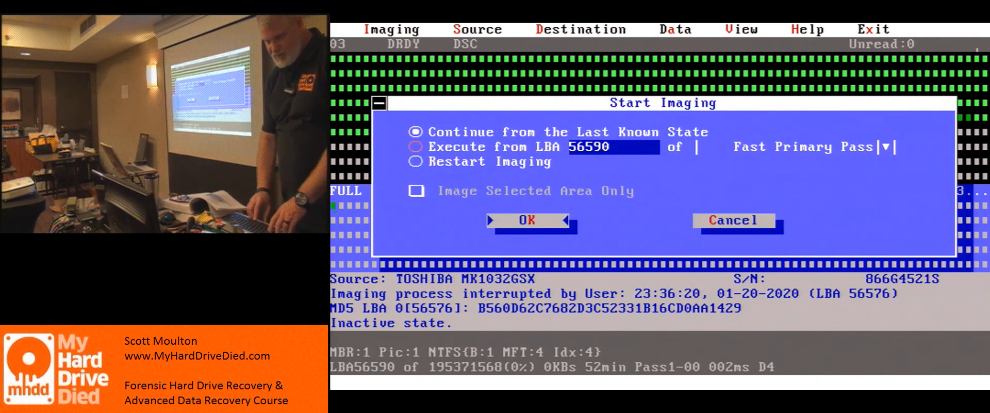
click(414, 146)
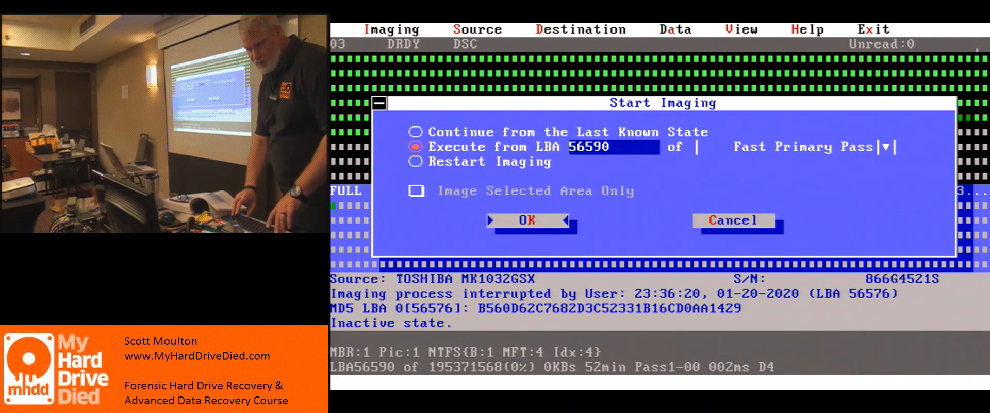
click(526, 220)
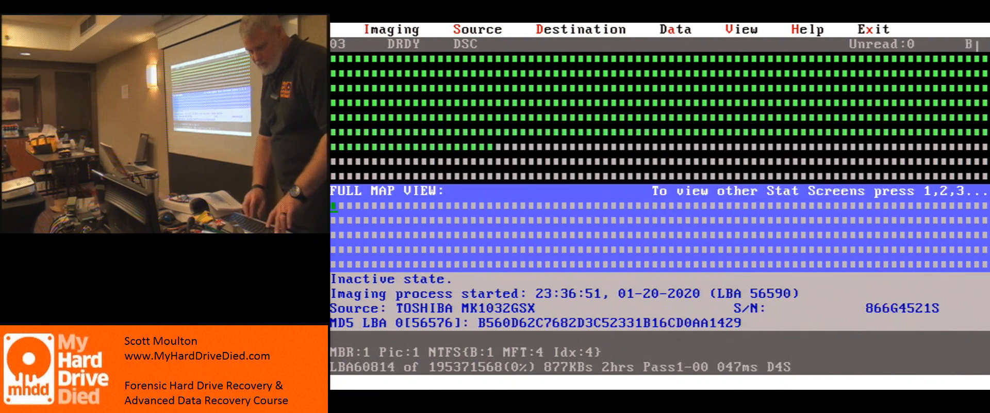